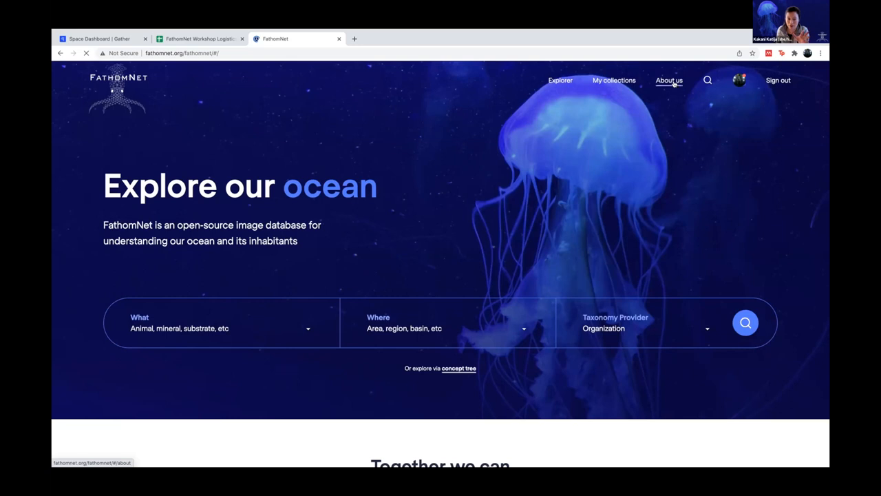
# Step: Read the About us page from community and terms of use through origins and acknowledgements to the footer
pyautogui.click(669, 80)
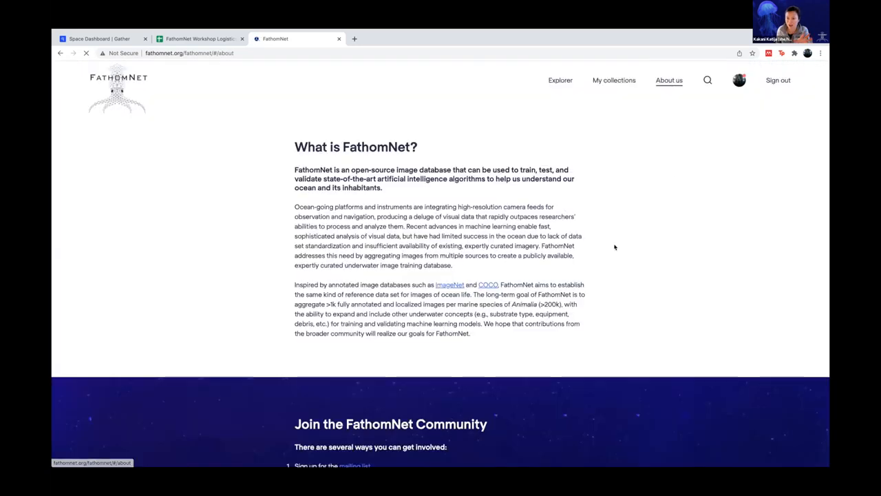
pyautogui.scroll(-3)
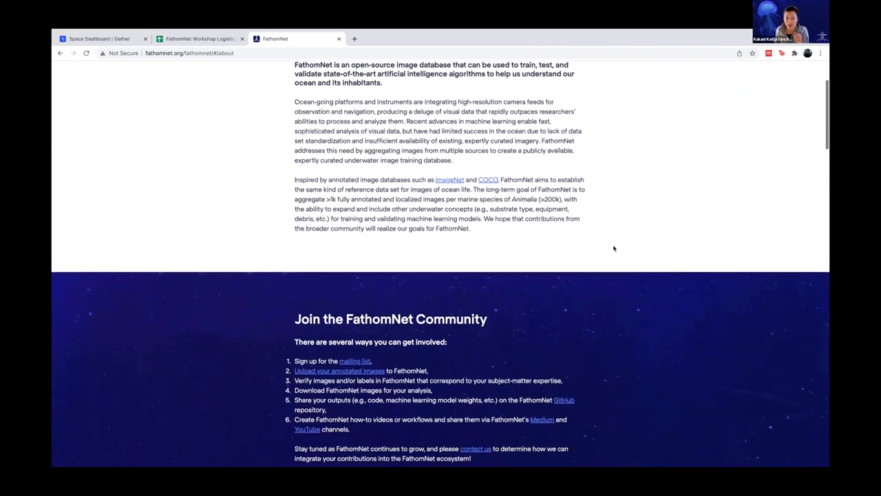
pyautogui.scroll(-3)
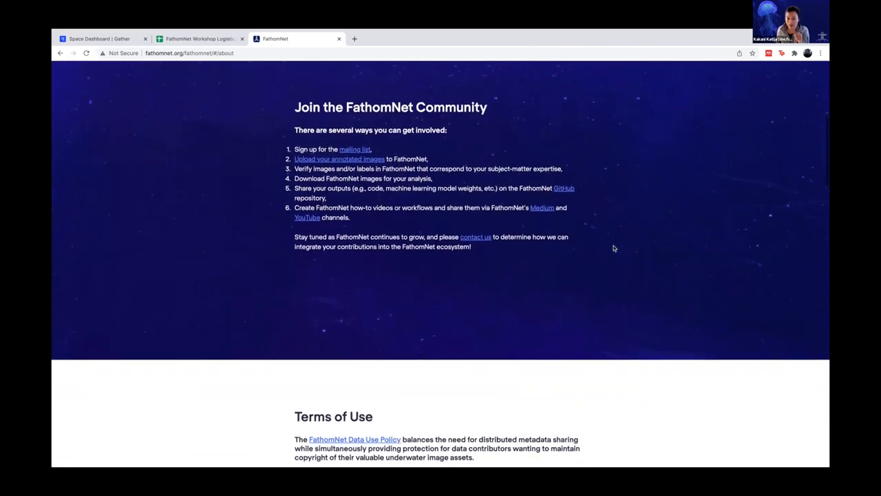
pyautogui.scroll(-3)
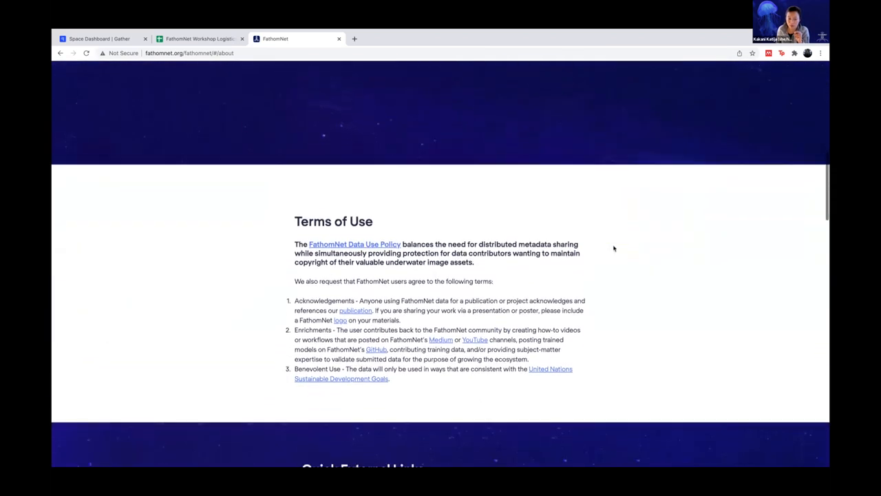
pyautogui.scroll(-3)
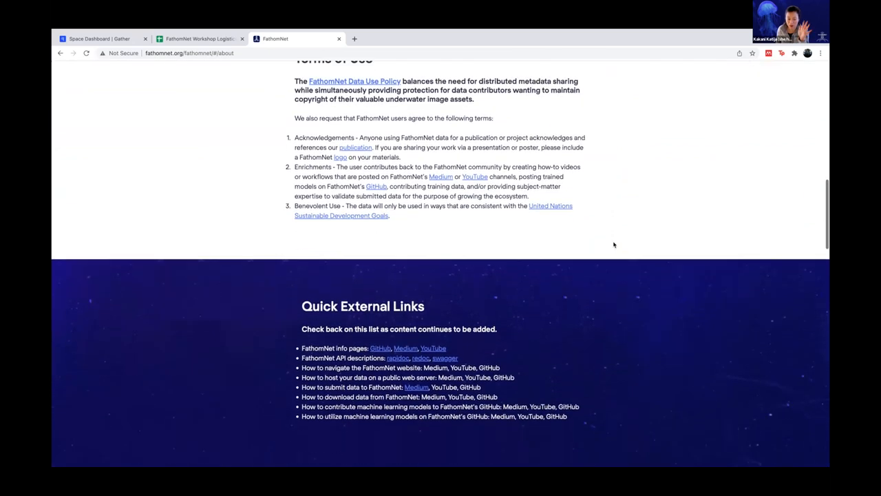
pyautogui.scroll(-3)
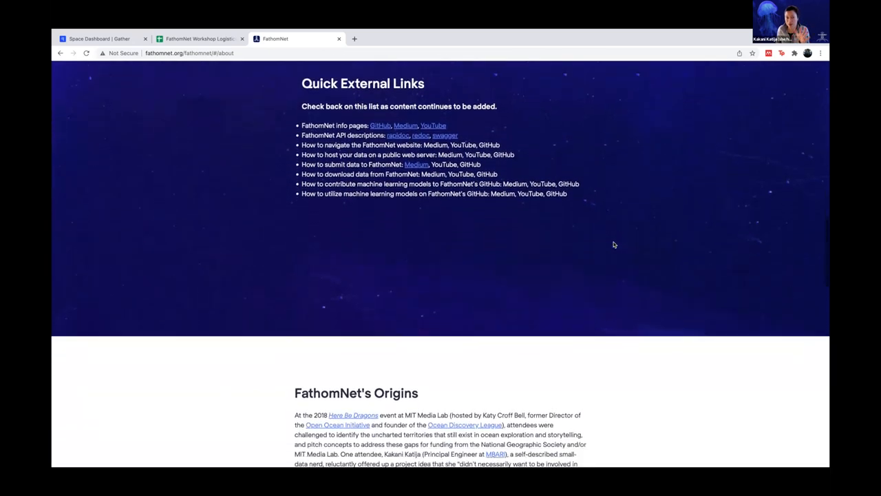
pyautogui.scroll(-3)
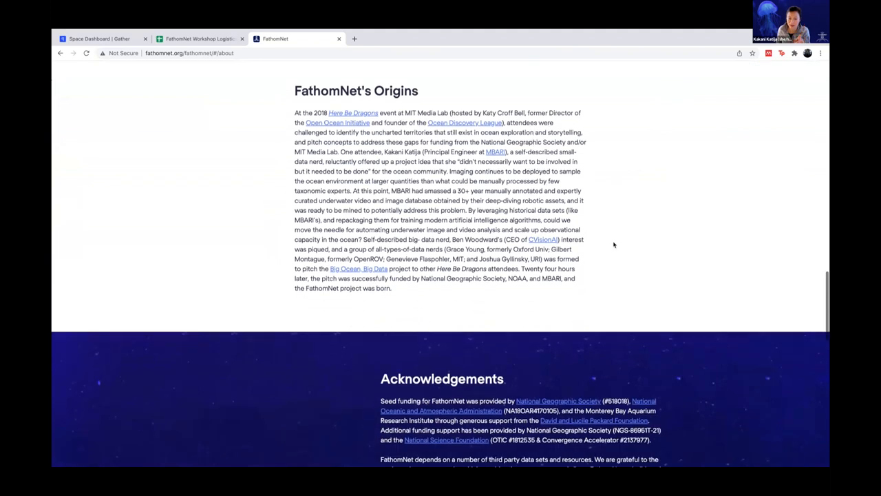
pyautogui.scroll(-3)
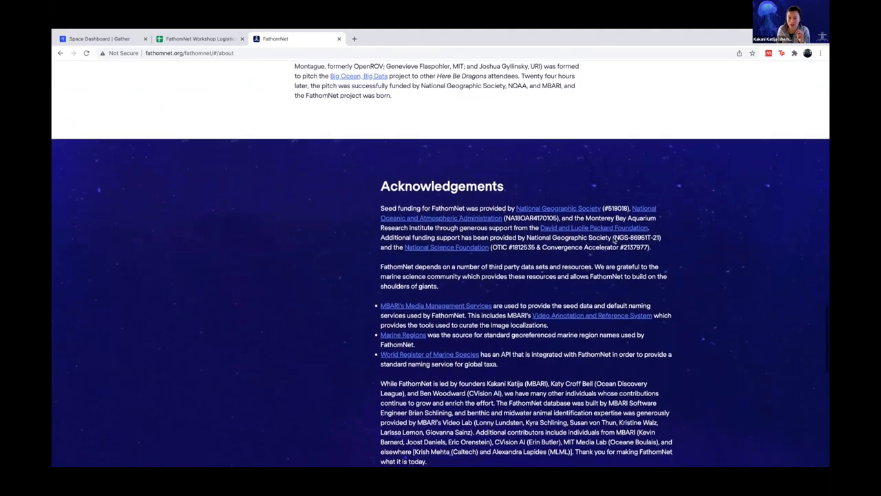
pyautogui.scroll(-3)
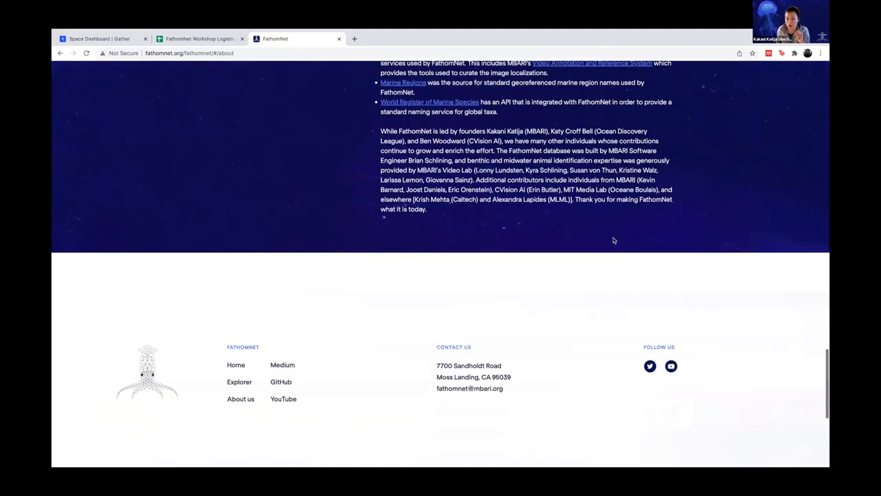
pyautogui.scroll(-3)
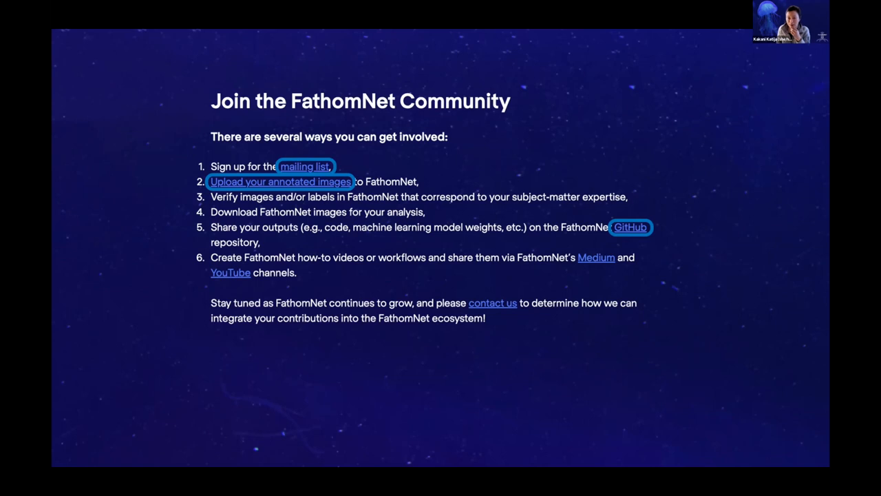
# Step: From the community list, reach FathomNet's GitHub organization and its pinned community-feedback repository README
pyautogui.click(631, 226)
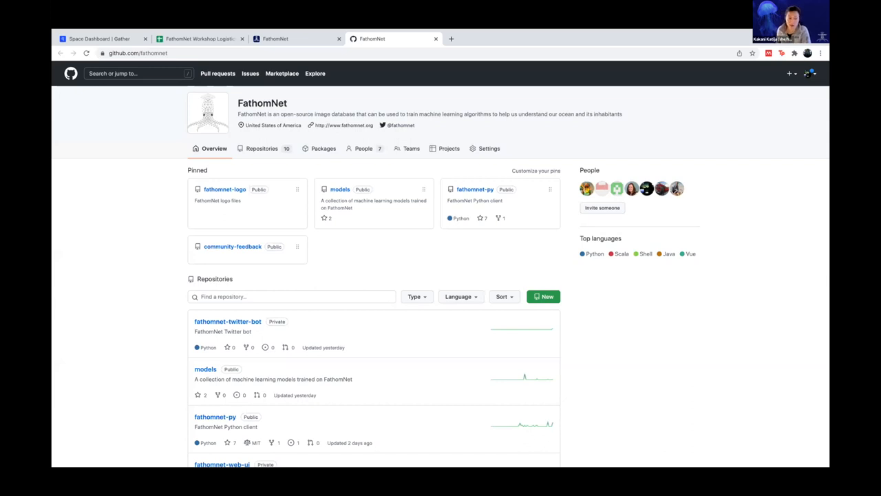
pyautogui.click(232, 245)
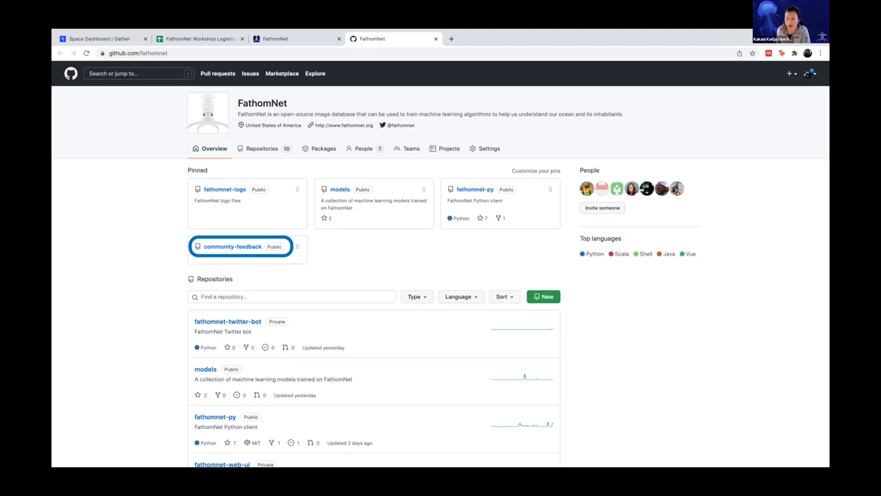
pyautogui.click(232, 245)
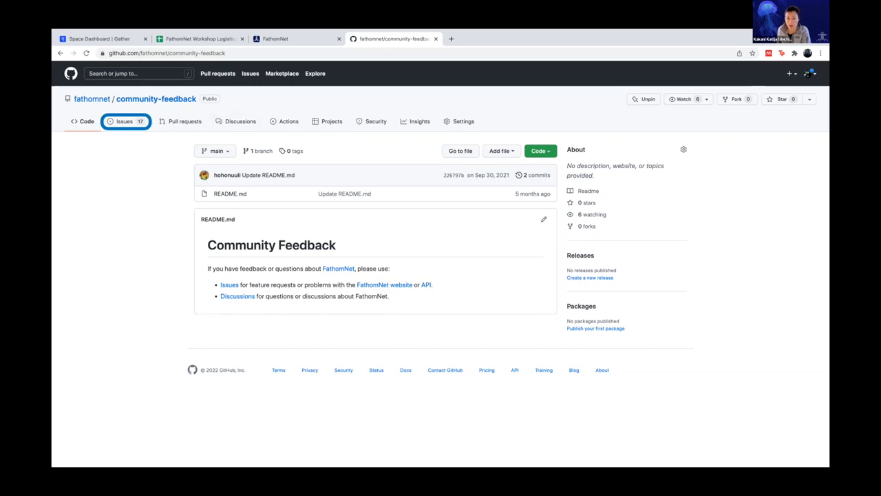
pyautogui.click(124, 122)
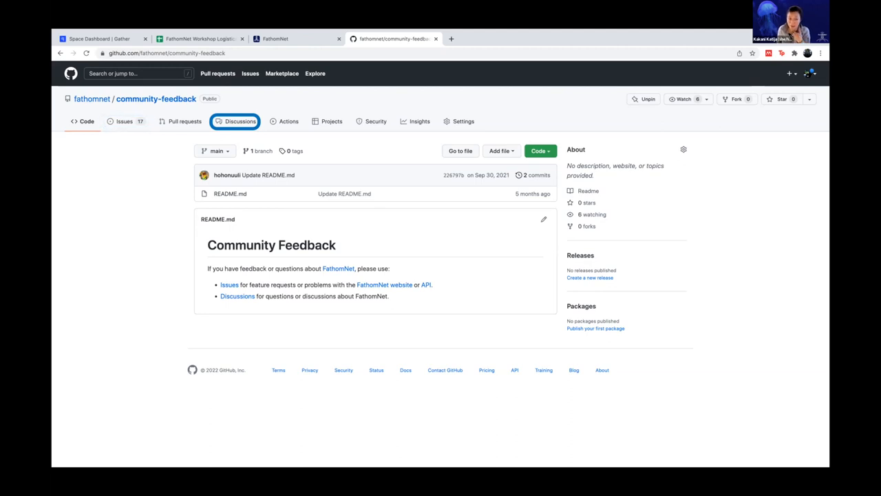
pyautogui.click(240, 121)
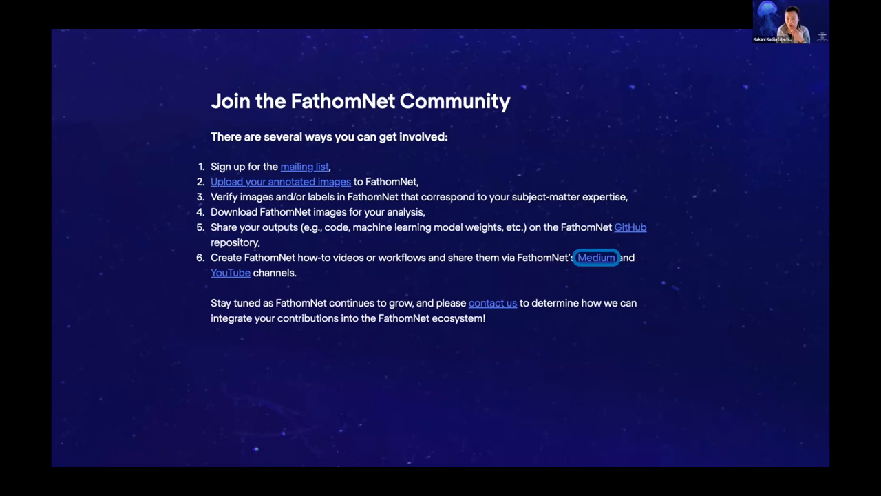
# Step: Follow the Medium channel link from the Join the FathomNet Community section
pyautogui.click(596, 257)
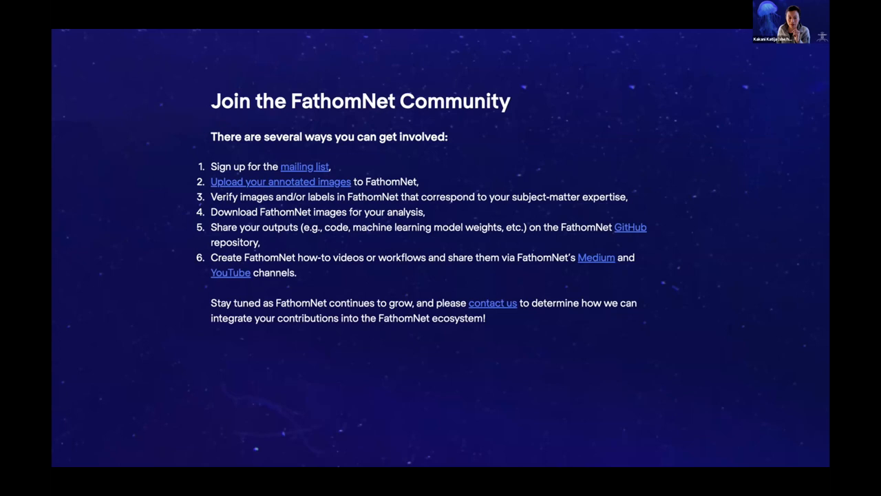
pyautogui.click(230, 272)
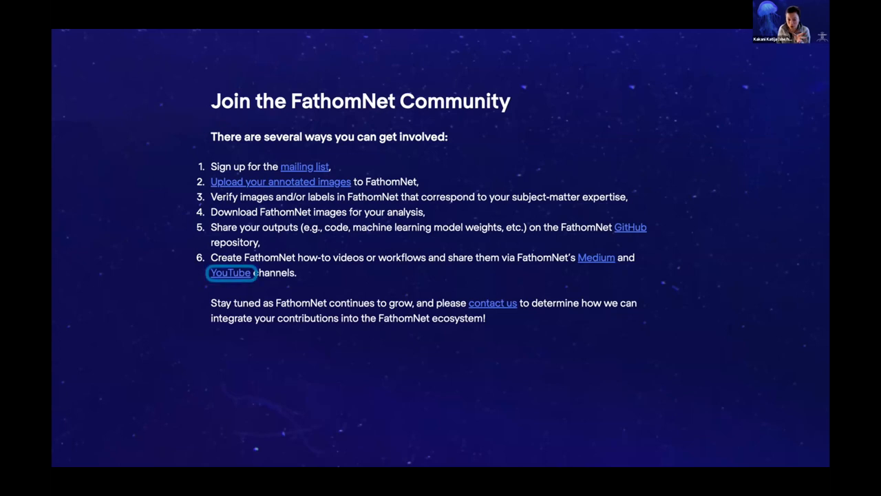
pyautogui.click(230, 273)
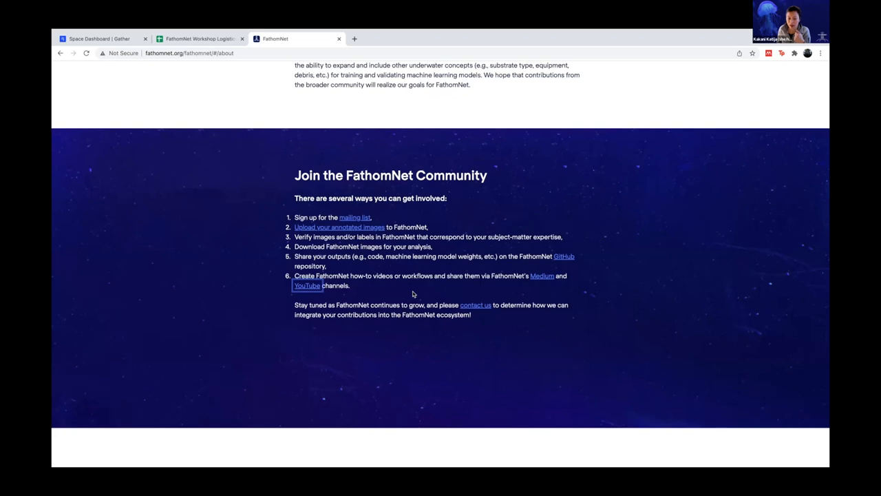
# Step: From Terms of Use, bring up the FathomNet Data Use Policy in a new tab and switch to it
pyautogui.scroll(-3)
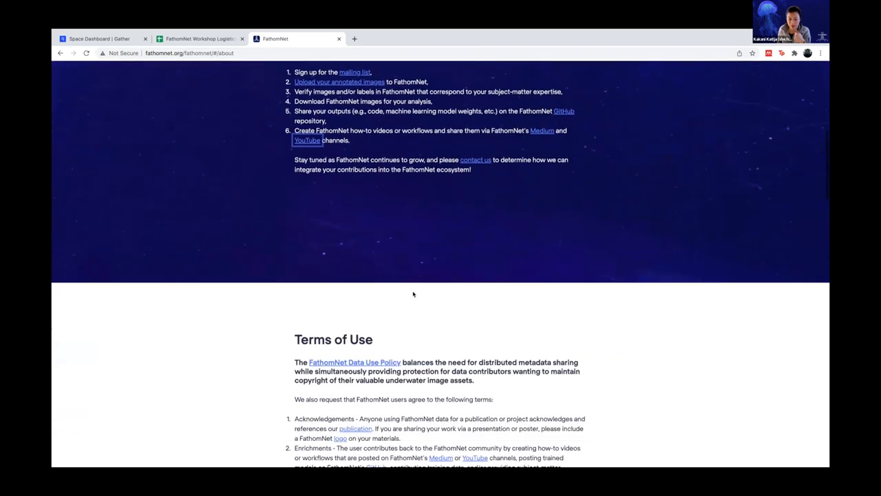
pyautogui.scroll(-3)
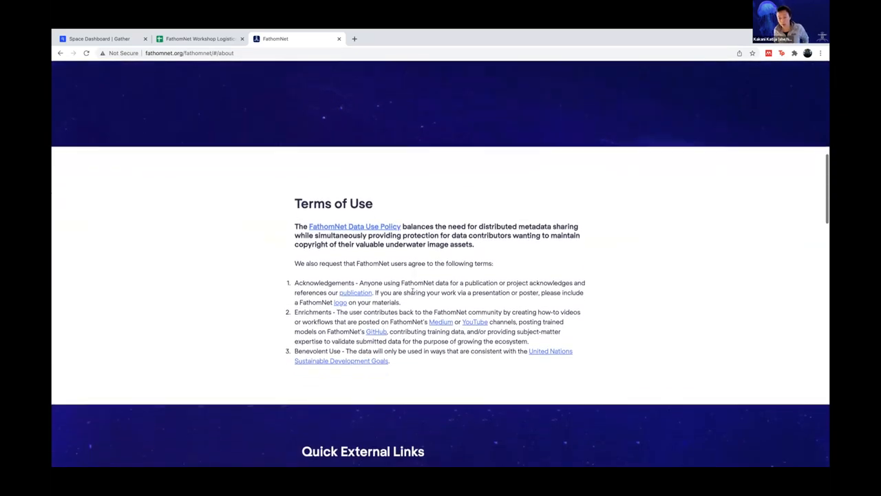
pyautogui.click(355, 225)
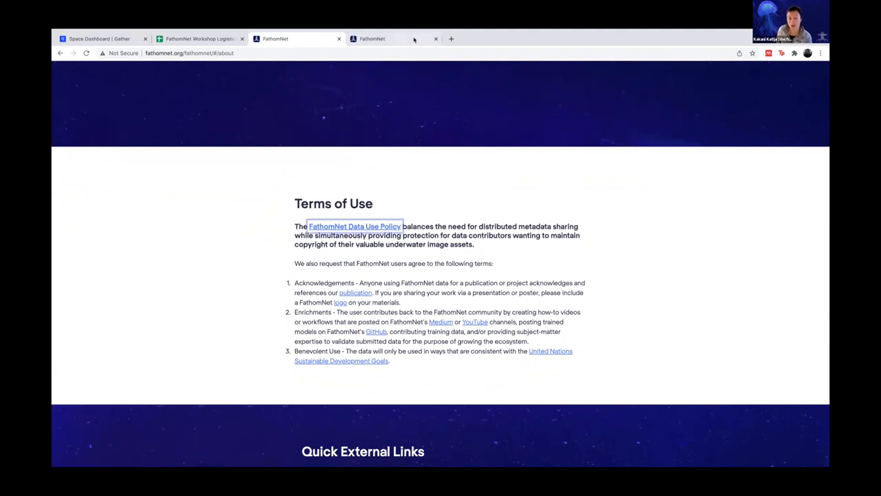
pyautogui.click(355, 226)
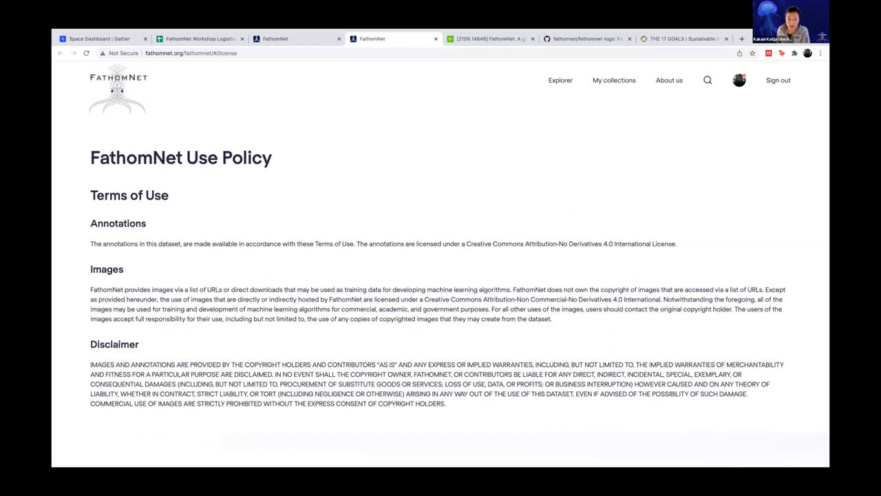
# Step: Highlight the Images sentences on Creative Commons non-commercial licensing and permitted machine learning uses
pyautogui.moveTo(357, 242); pyautogui.dragTo(676, 242)
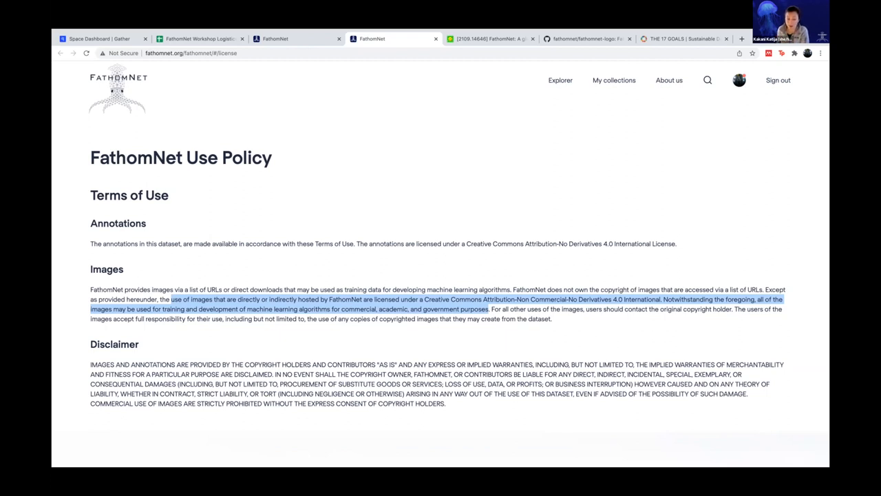
# Step: Highlight 'For all other uses of the images, users should contact the original copyright holder.'
pyautogui.moveTo(491, 309); pyautogui.dragTo(732, 308)
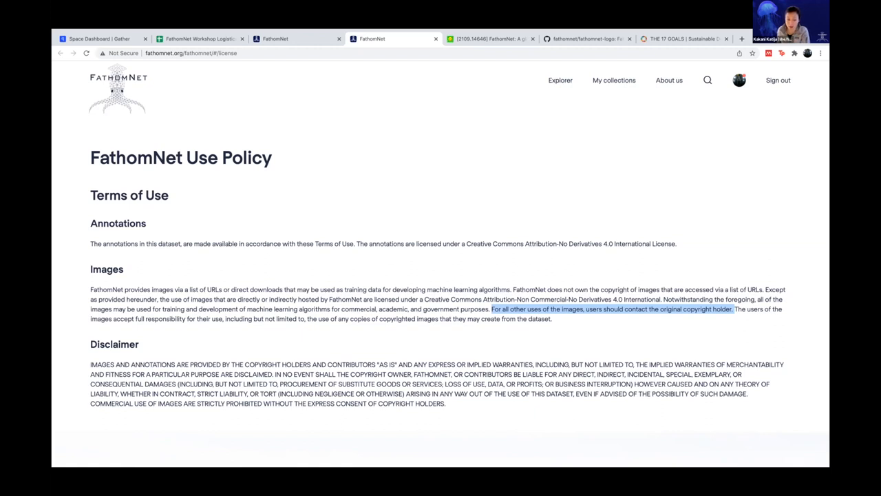
pyautogui.moveTo(91, 363); pyautogui.dragTo(534, 363)
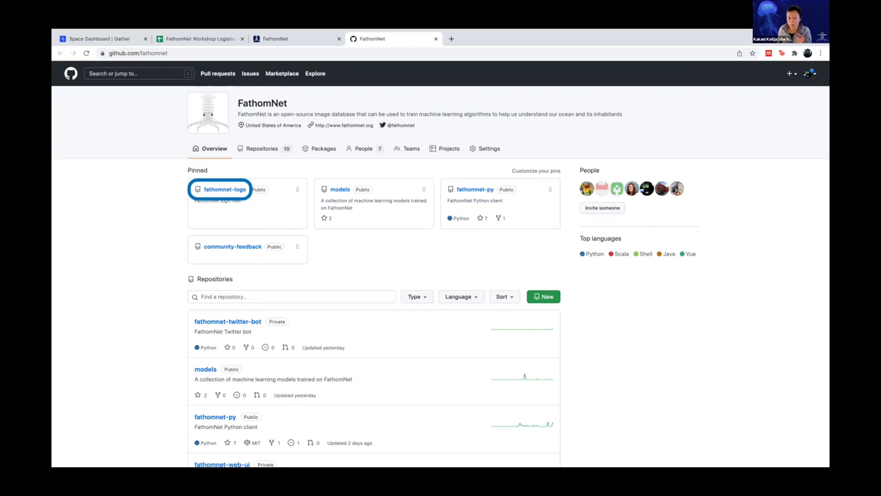
# Step: Reach the pinned fathomnet-logo repository and look into its logo files
pyautogui.click(226, 190)
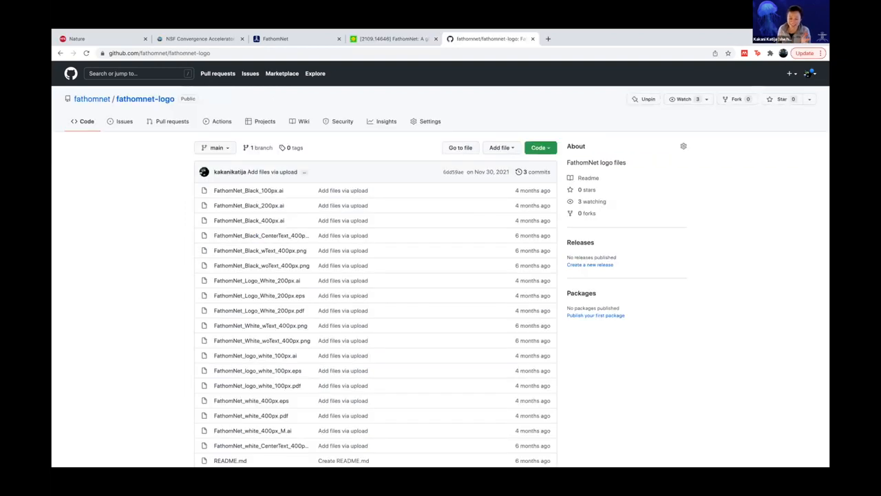
pyautogui.click(259, 251)
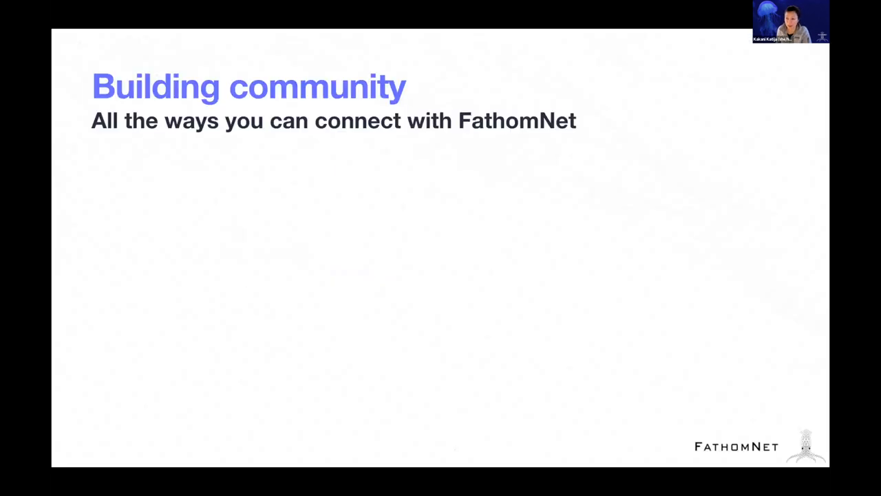
# Step: Build in all seven contact channels on Building community, then advance to How are we doing?
pyautogui.press('Right')
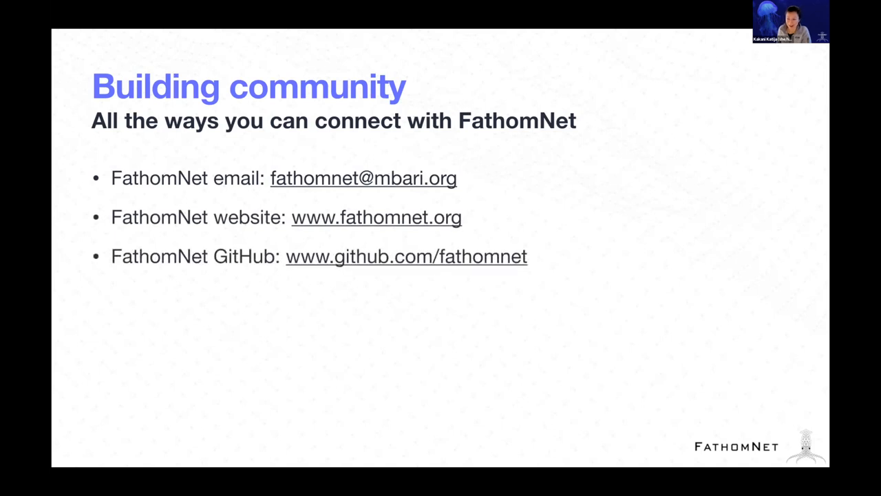
pyautogui.press('Right')
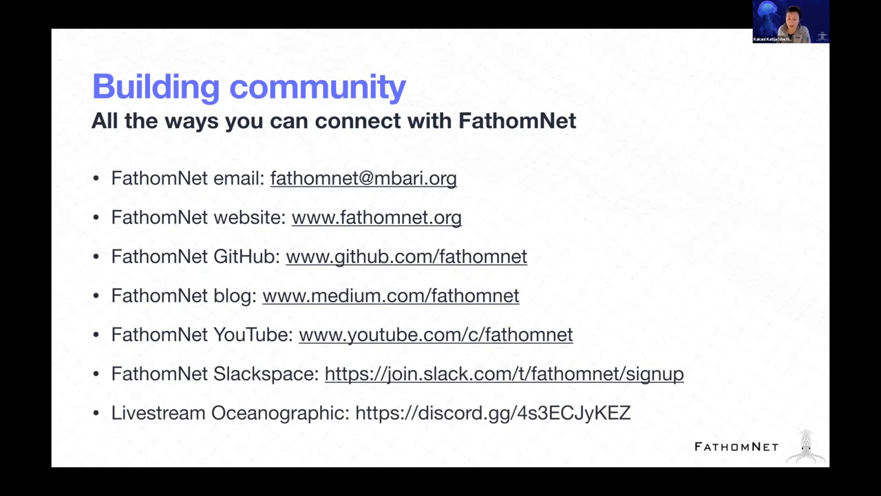
pyautogui.press('Right')
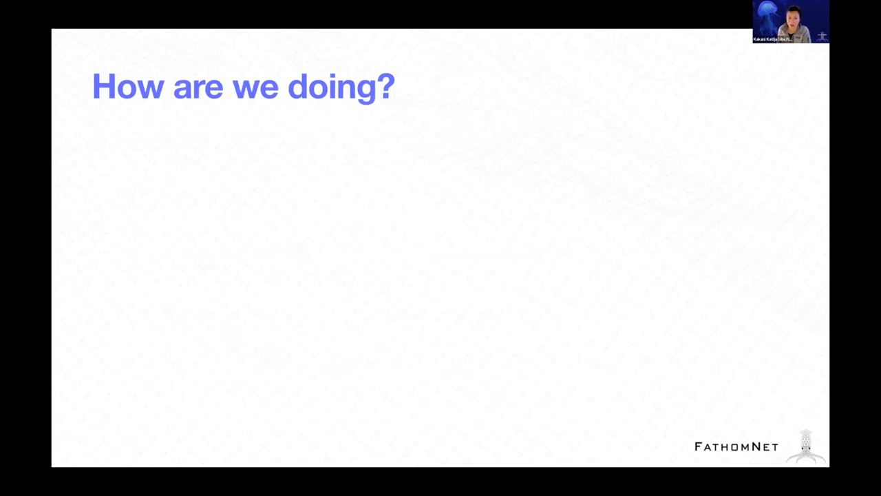